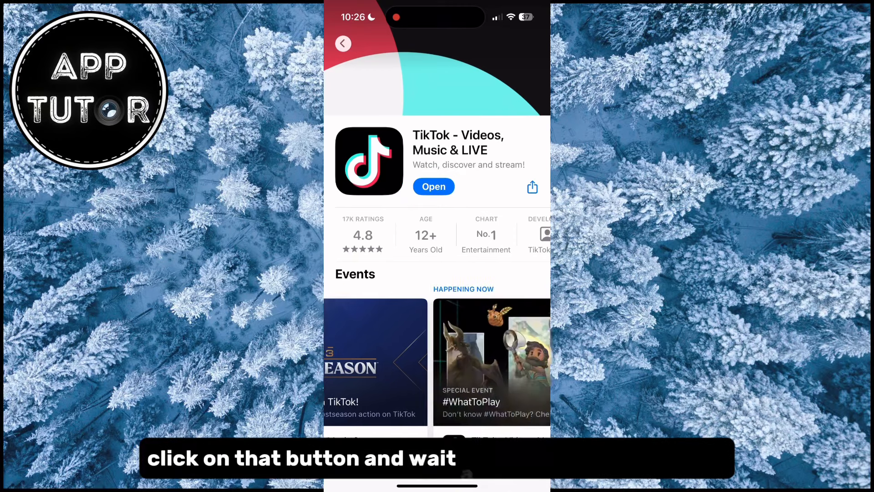
# - Return from the TikTok App Store listing to the home screen
pyautogui.hscroll(-3)
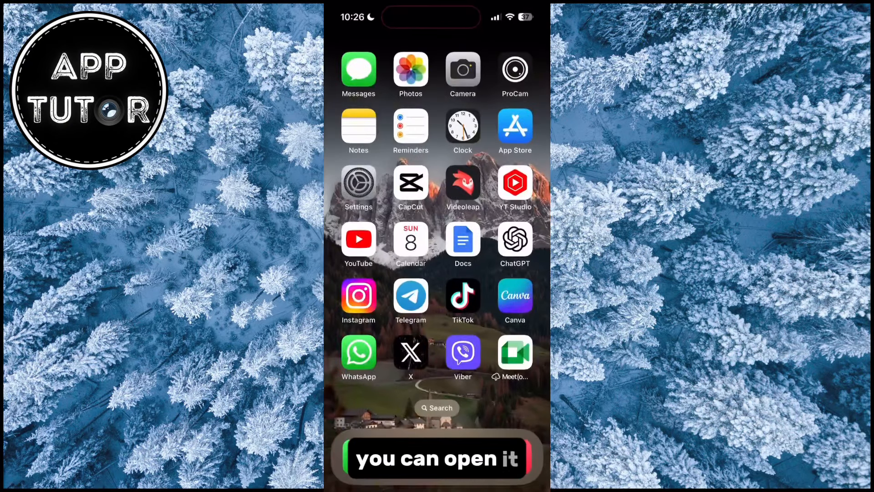
# - Launch TikTok and bring up the phone gallery picker for a new upload
pyautogui.click(463, 297)
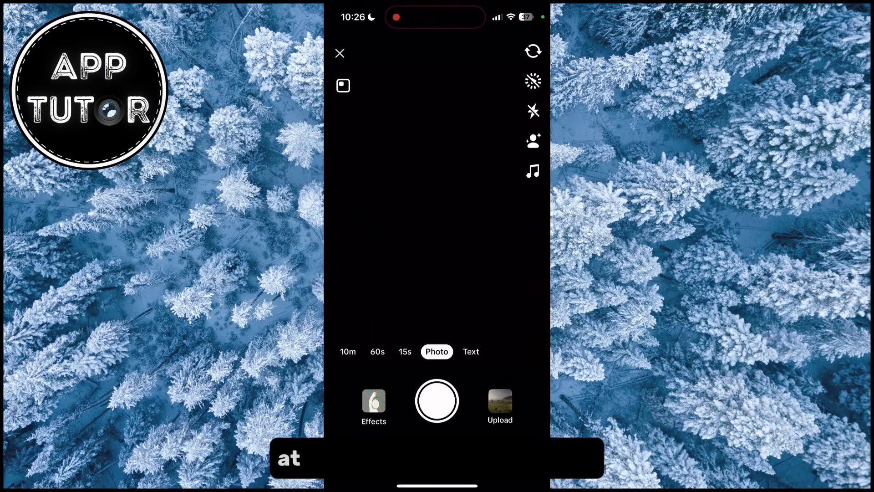
pyautogui.click(500, 402)
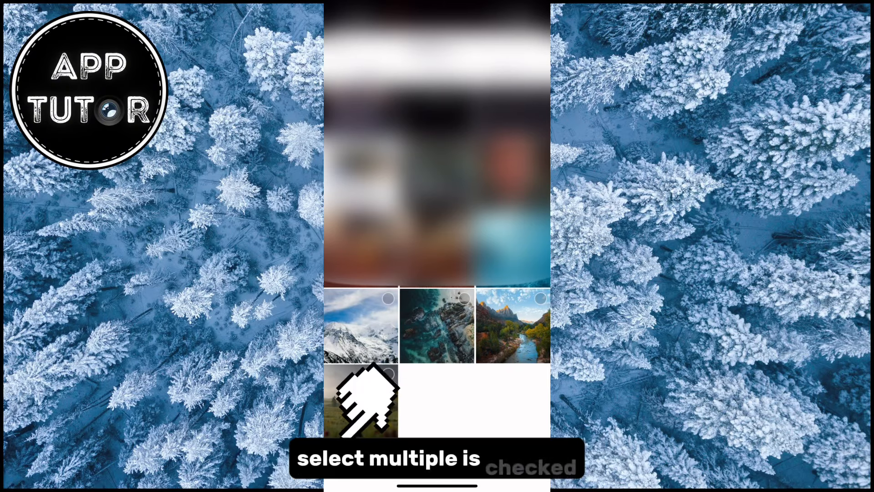
# - Begin multi-selecting gallery photos for the slideshow draft
pyautogui.click(362, 326)
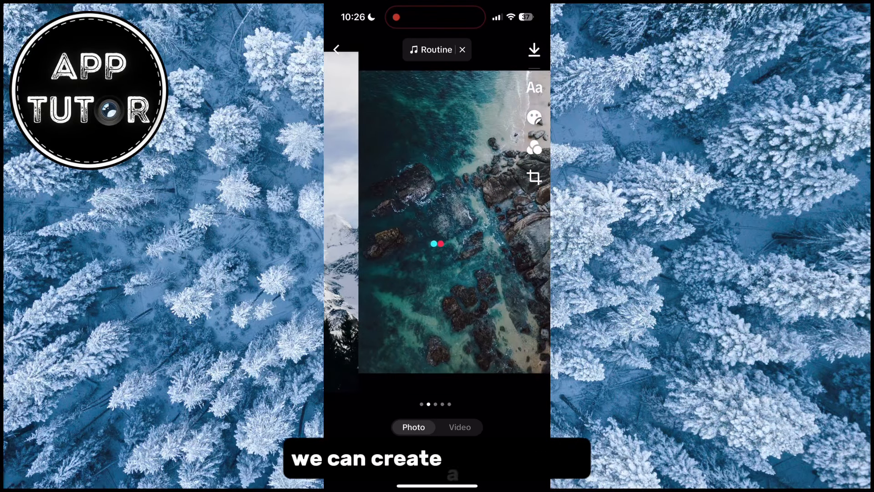
# - Review the slides in the editor and continue to the Post details screen
pyautogui.click(459, 427)
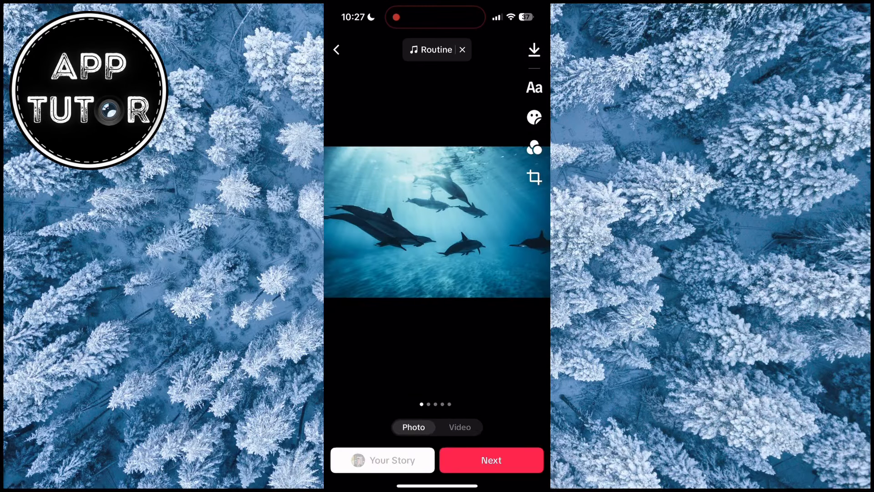
pyautogui.hscroll(-3)
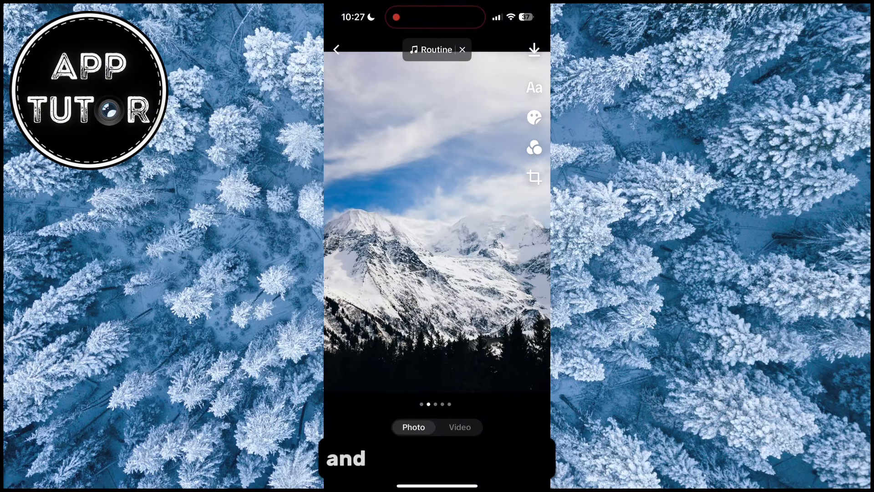
pyautogui.click(533, 49)
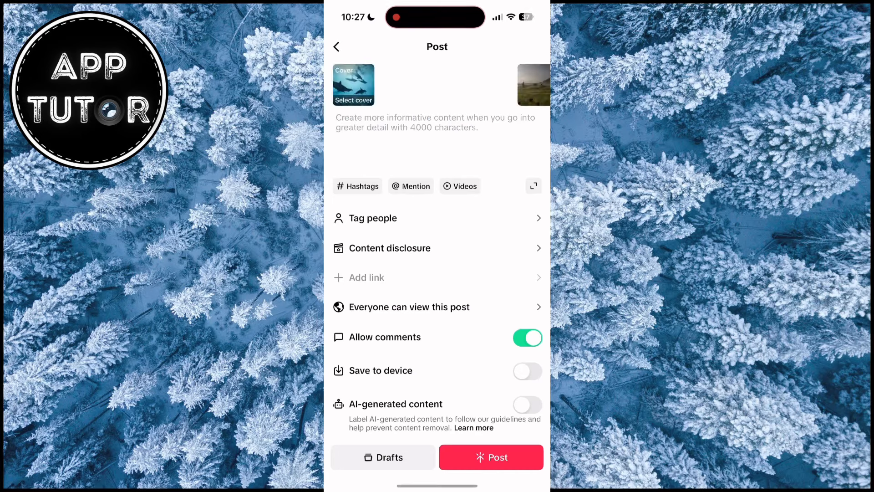